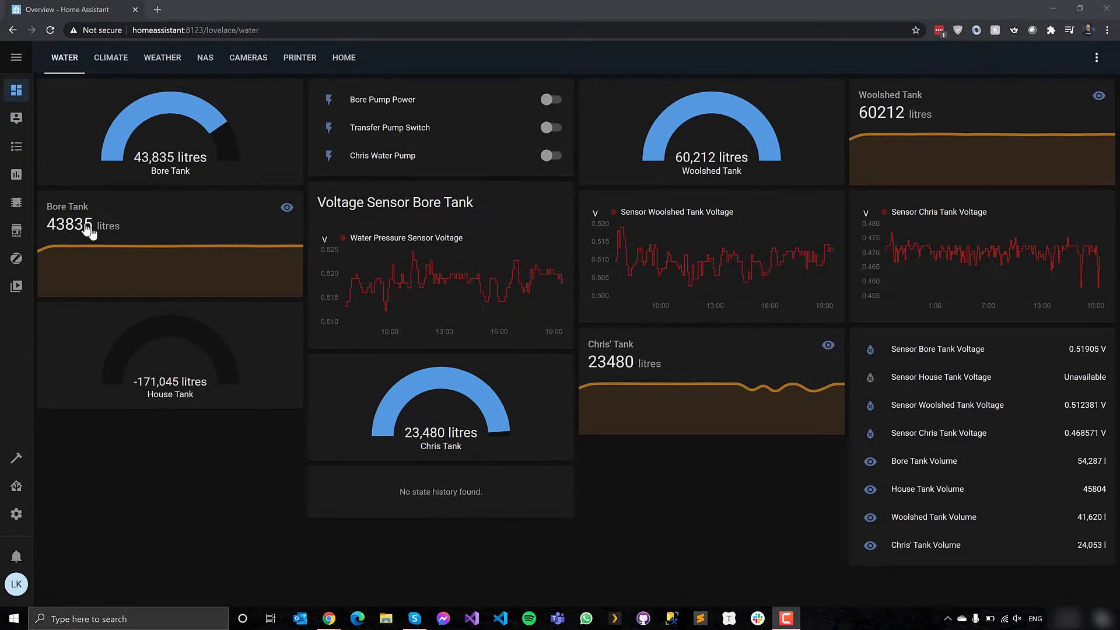
pyautogui.moveTo(16, 227)
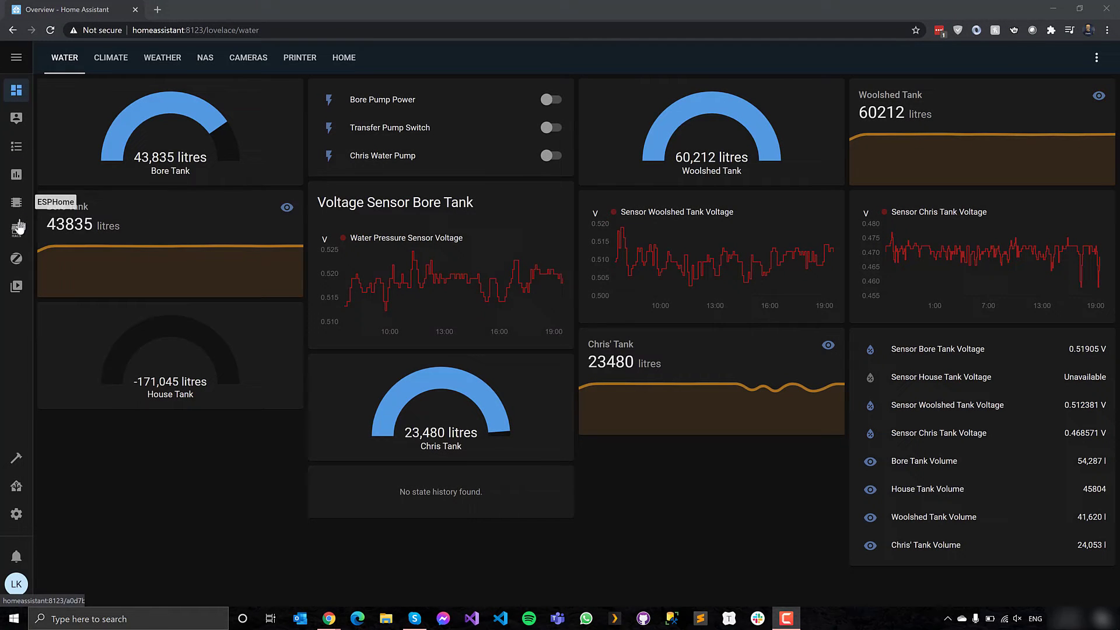
# Step: Open the deCONZ panel from the Home Assistant sidebar
pyautogui.click(16, 257)
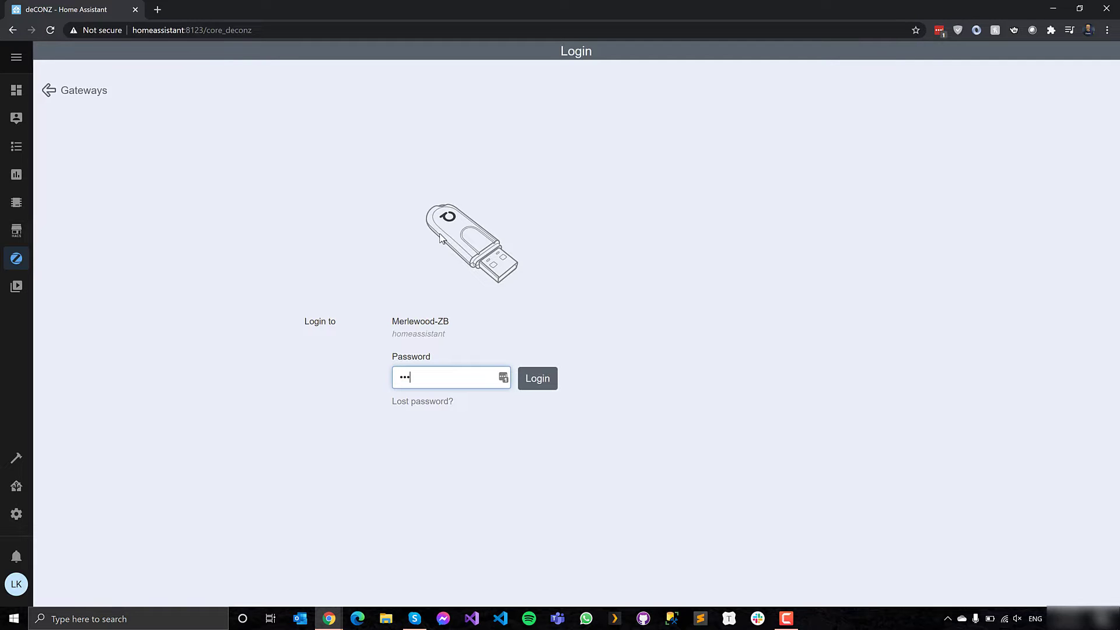
# Step: Log in to the Merlewood-ZB gateway with its password
pyautogui.write('password')
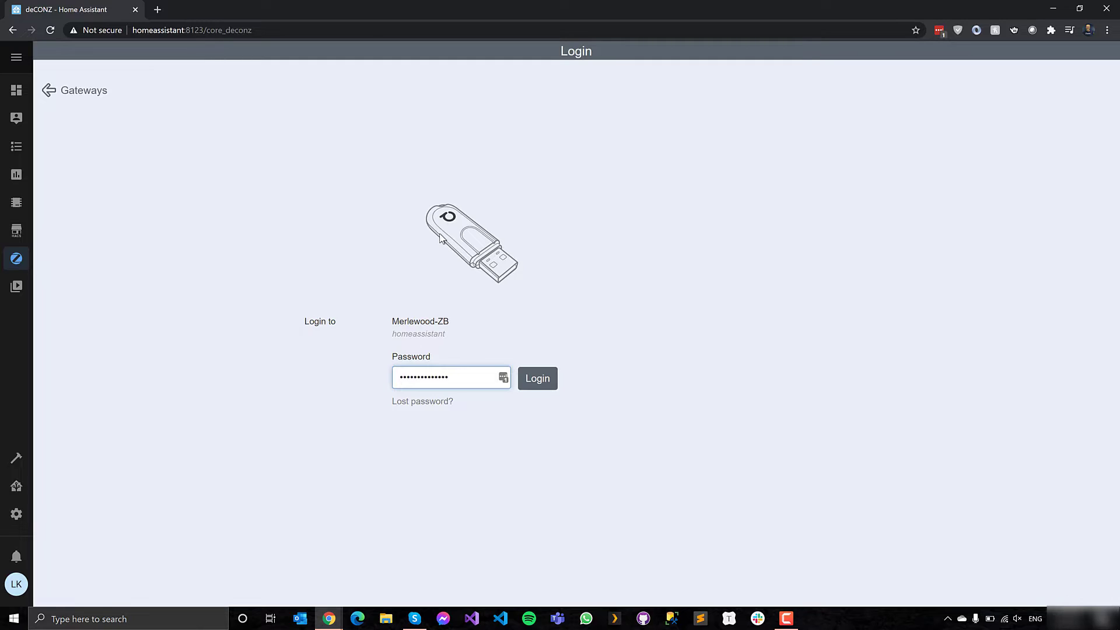
pyautogui.click(537, 378)
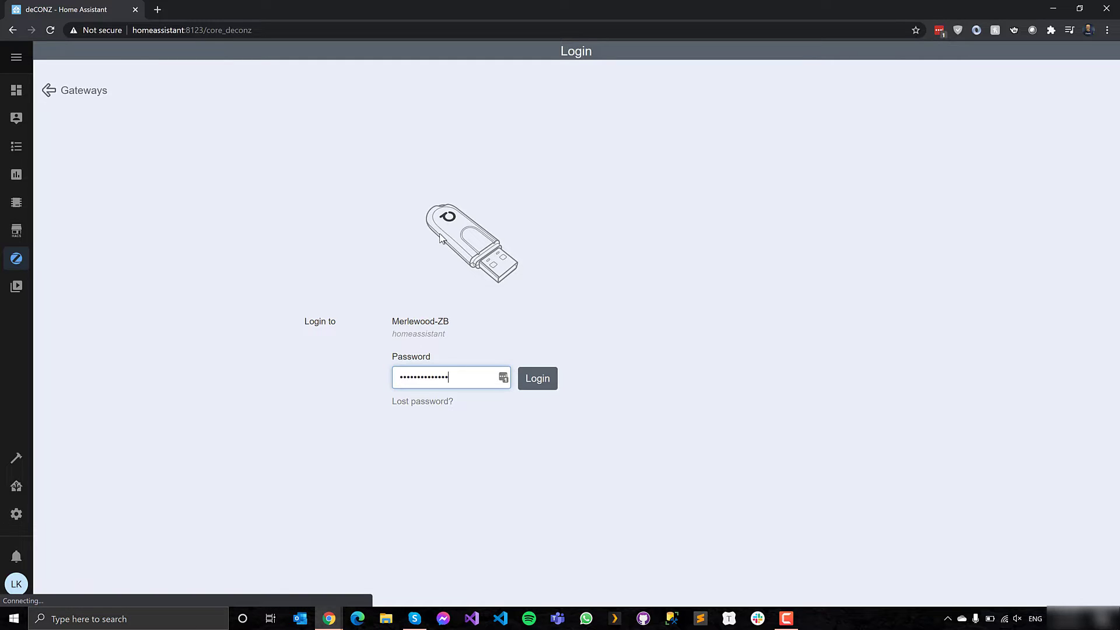
pyautogui.click(538, 378)
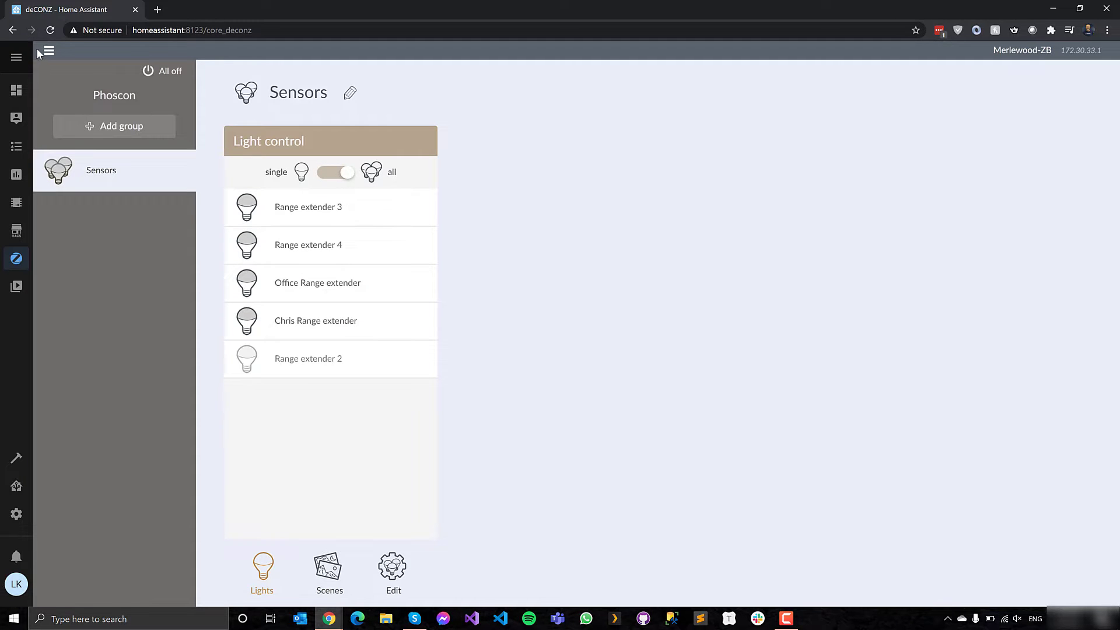
# Step: Show the Connected sensors list via Devices > Sensors
pyautogui.click(51, 51)
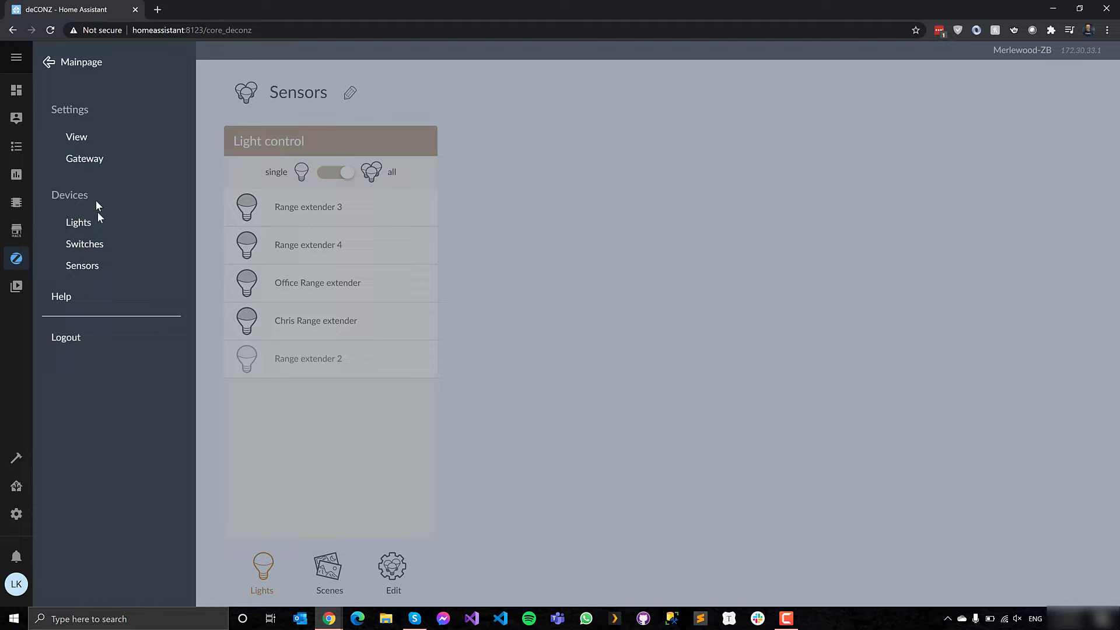
pyautogui.click(82, 266)
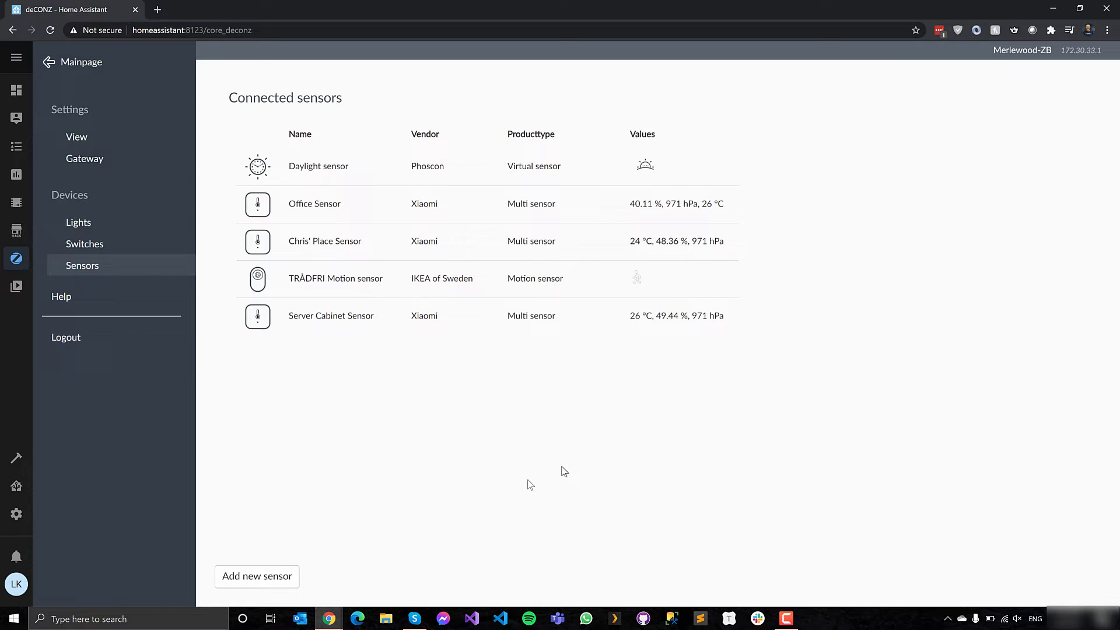
pyautogui.moveTo(255, 583)
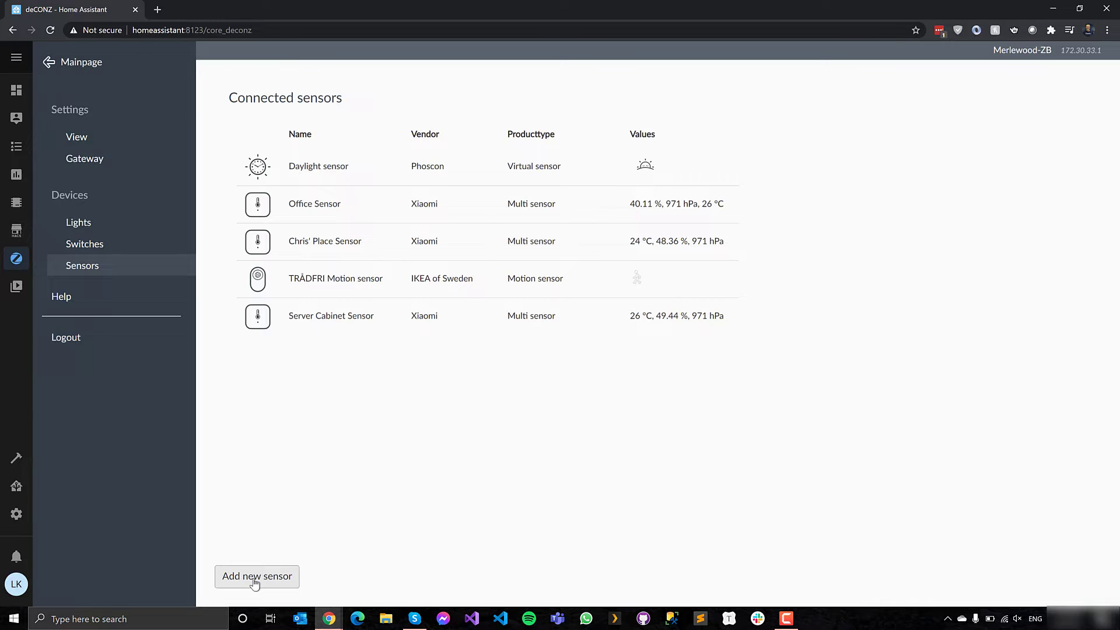
# Step: Add a new sensor of type Other and confirm the Xiaomi window/door sensor once ready
pyautogui.click(256, 576)
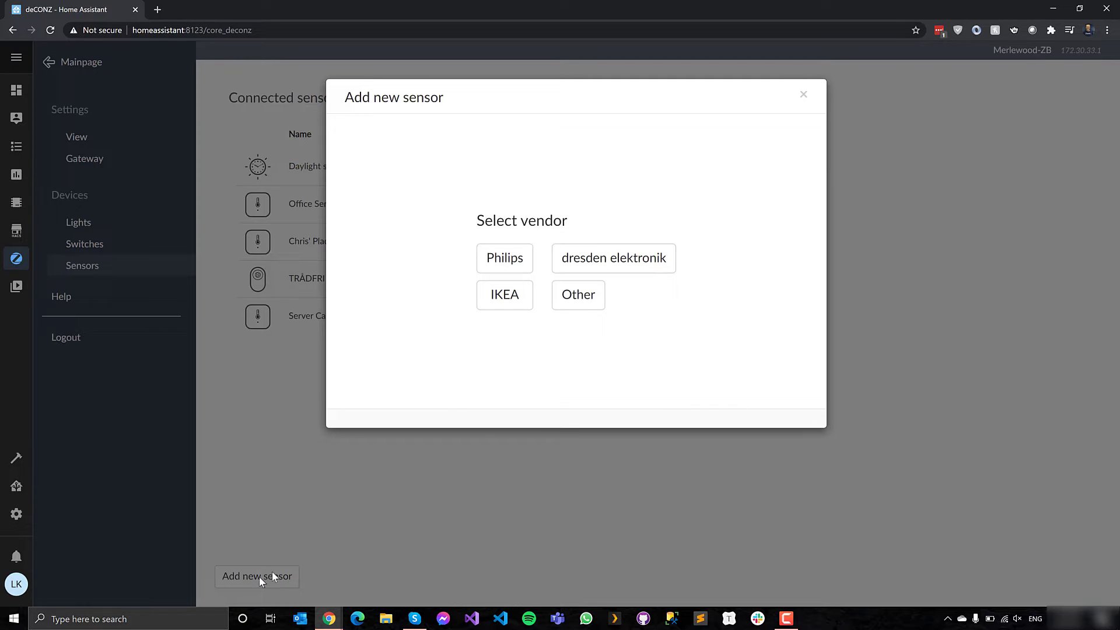
pyautogui.click(578, 295)
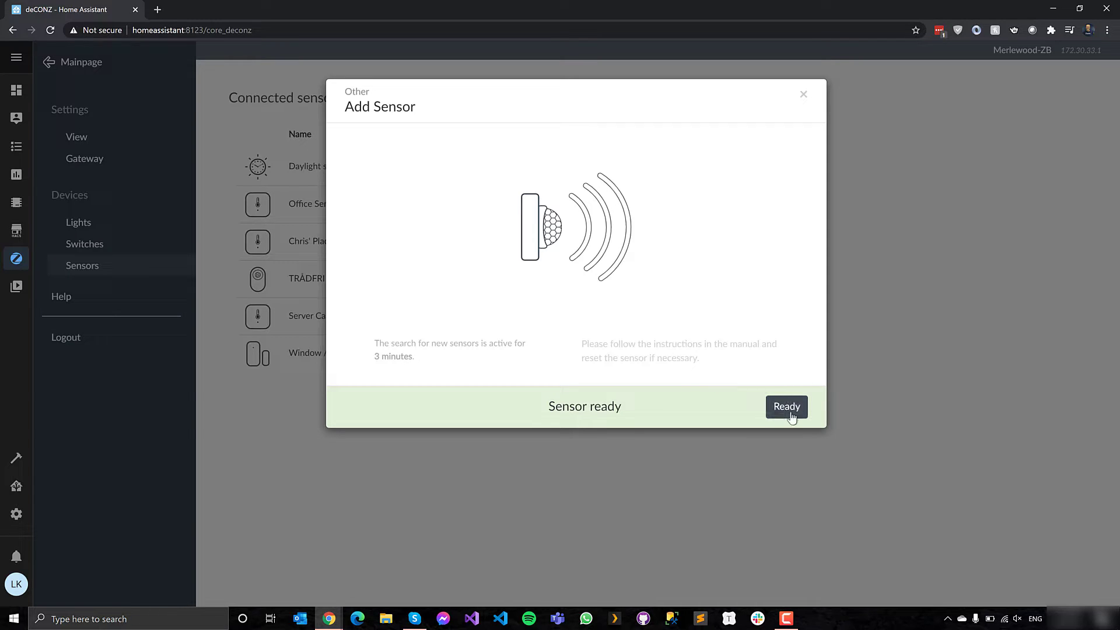
pyautogui.click(787, 407)
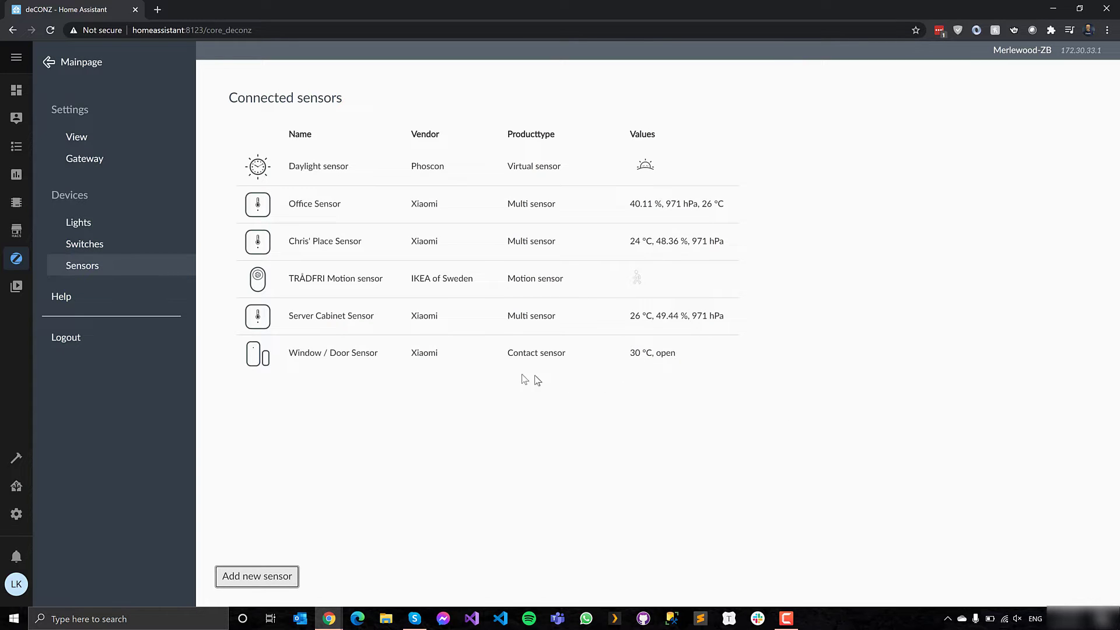
# Step: Rename the new Window / Door Sensor to 'Server Cabinet Door Sensor'
pyautogui.click(334, 352)
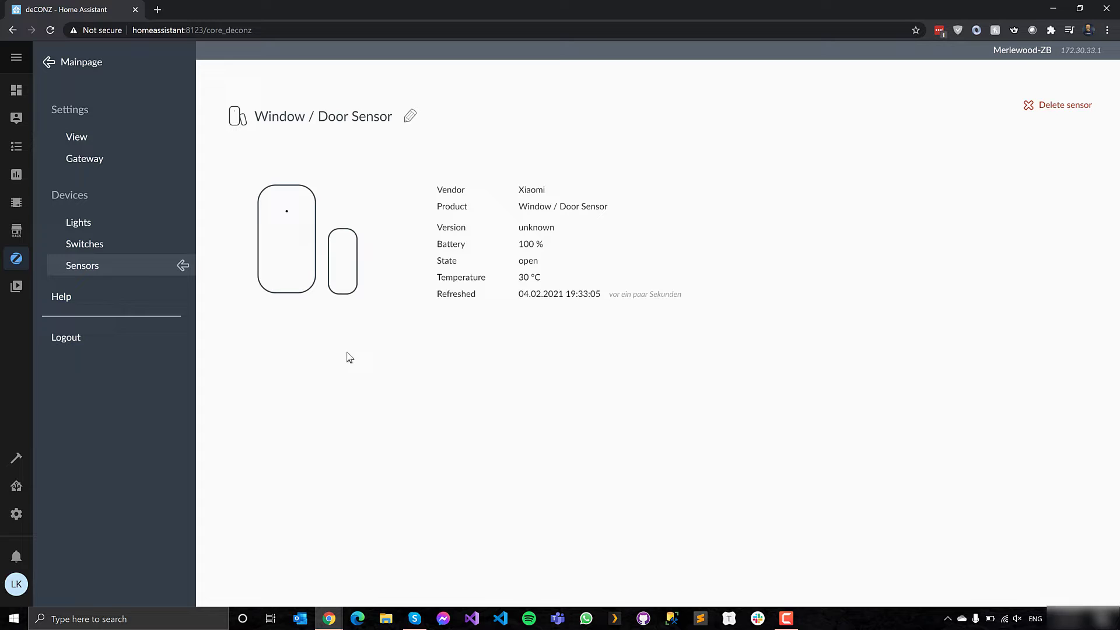
pyautogui.click(410, 116)
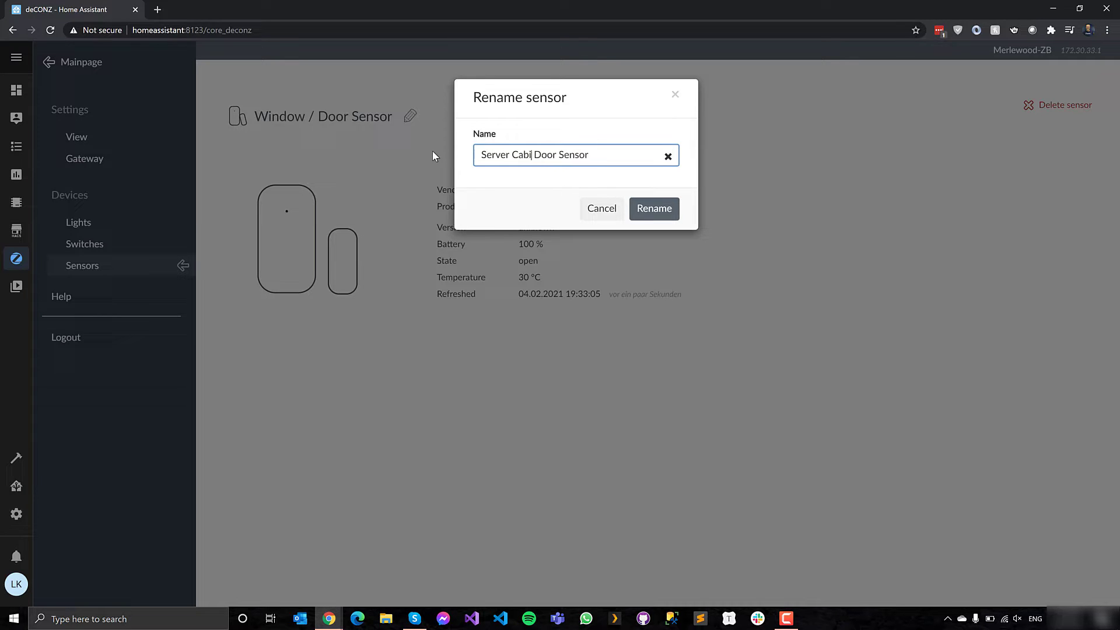
pyautogui.write('net')
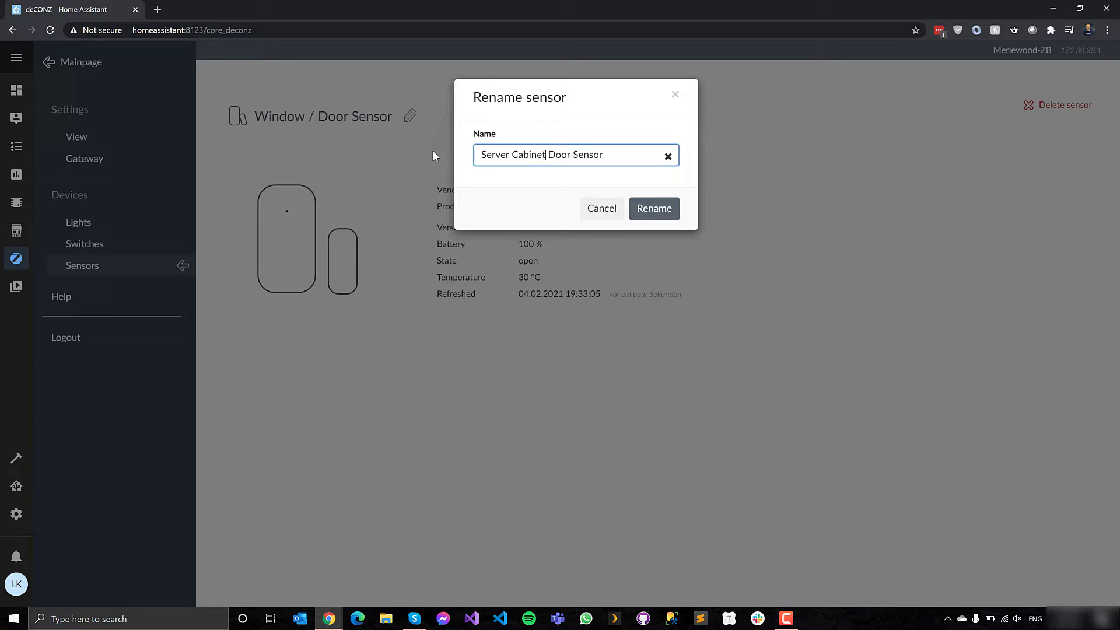
pyautogui.click(654, 208)
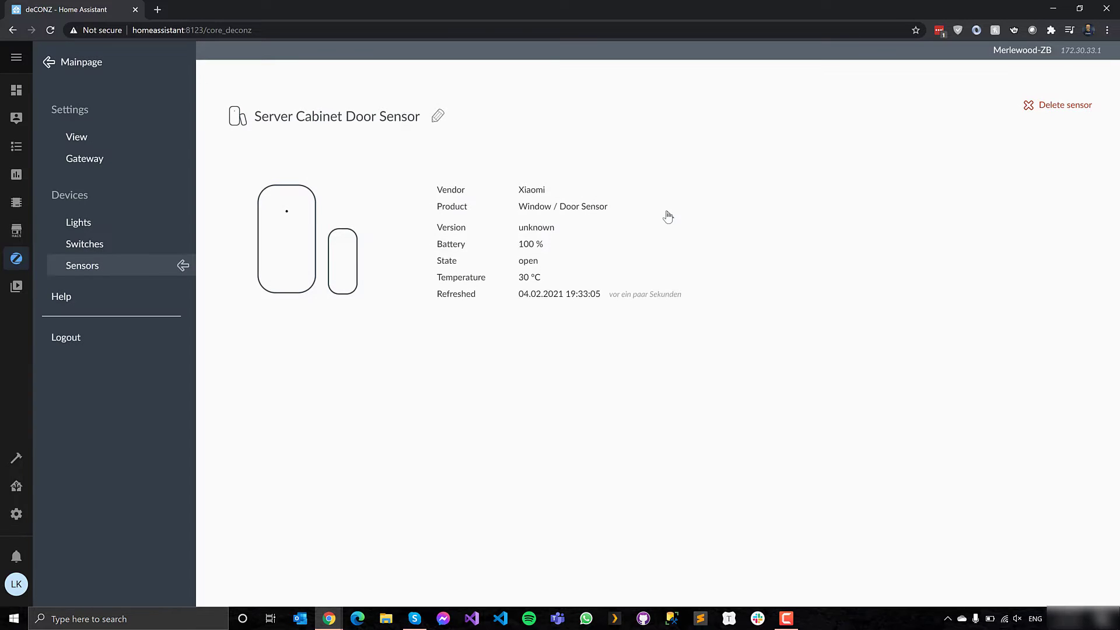